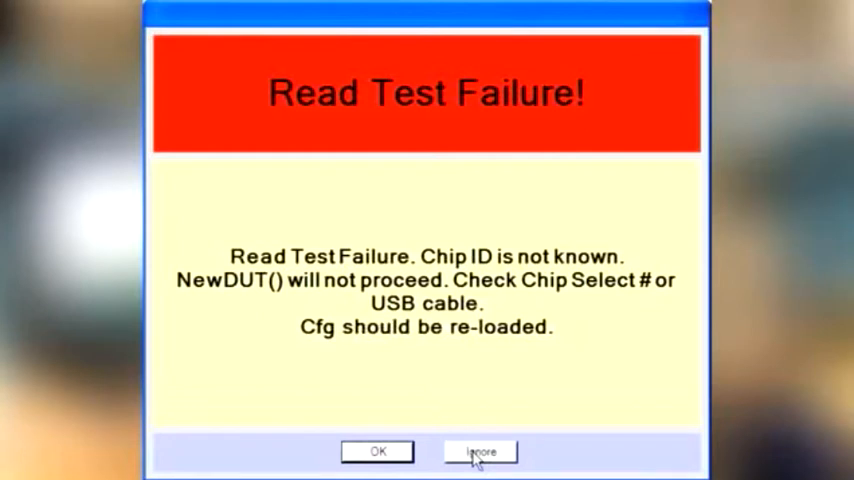
Ignore the Read Test Failure warning to reach the SPIController main window.
click(480, 452)
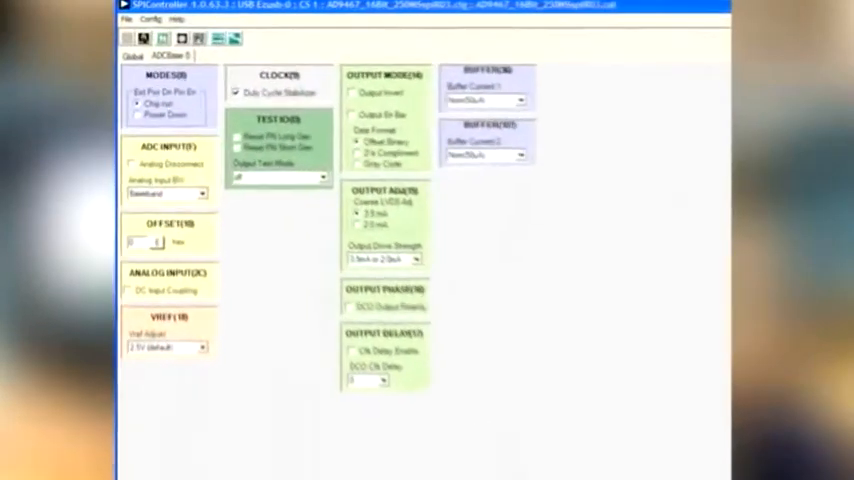